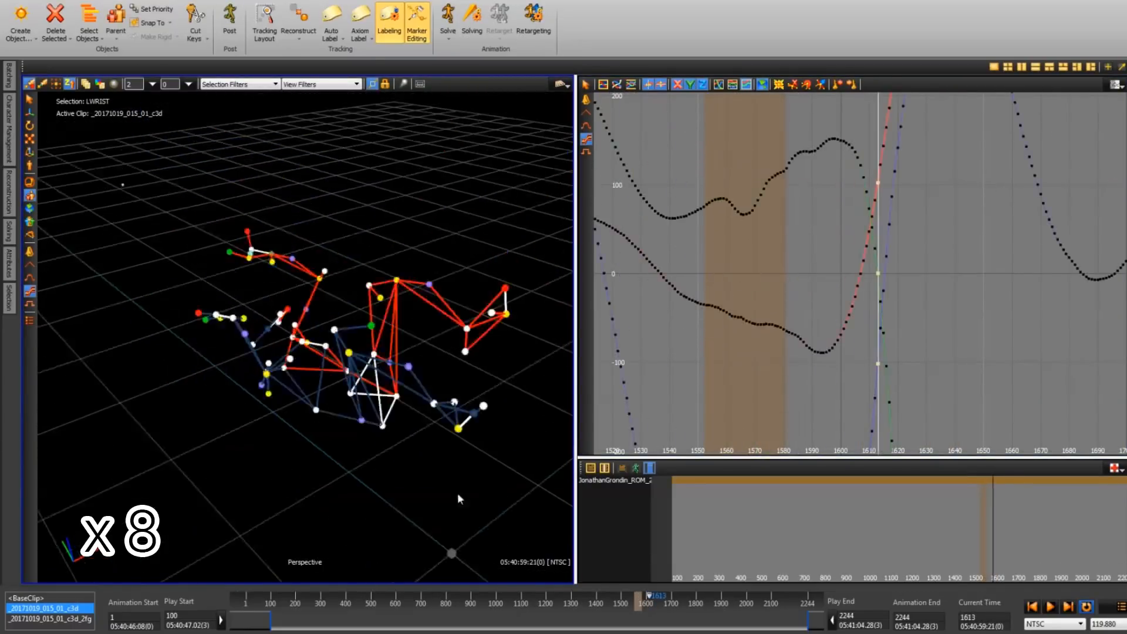
# Step: Play back the labeled optical marker take in the viewer through to frame 2079
pyautogui.click(1049, 606)
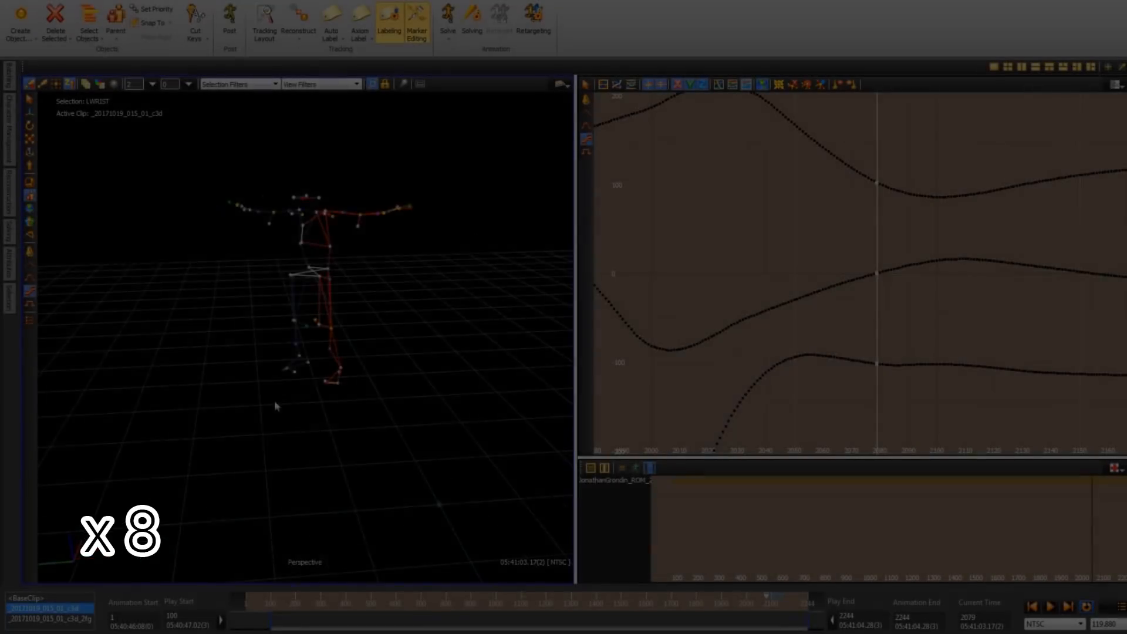